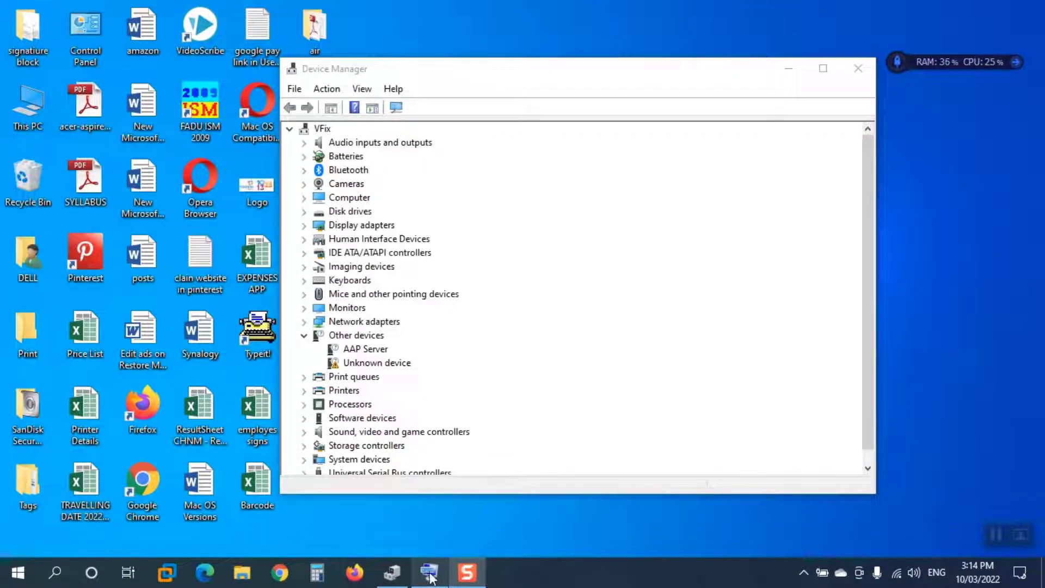
Open the On-Screen Keyboard and copy the full screen with its PrtScn key
left_click(428, 572)
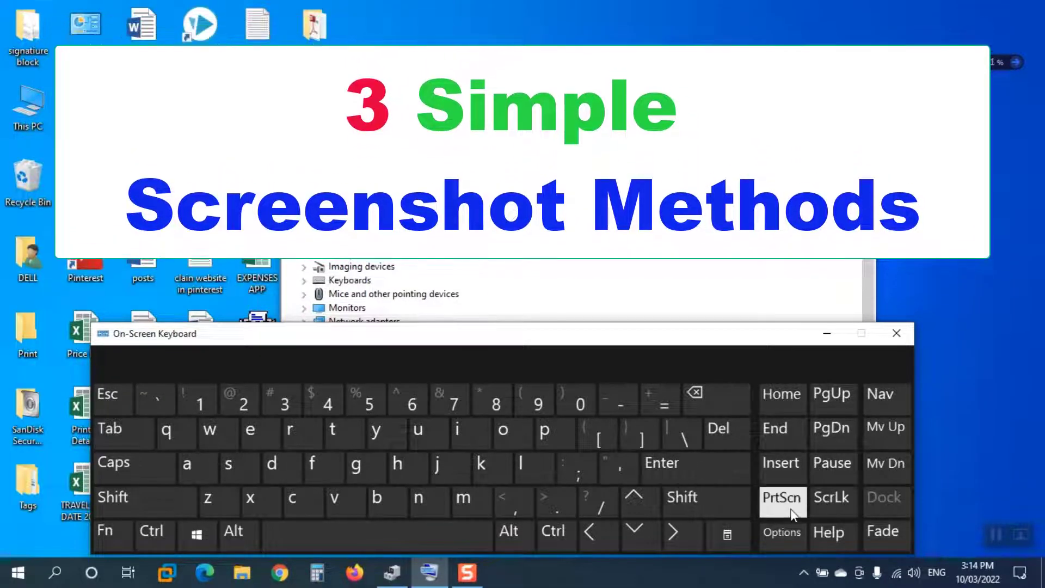
left_click(781, 497)
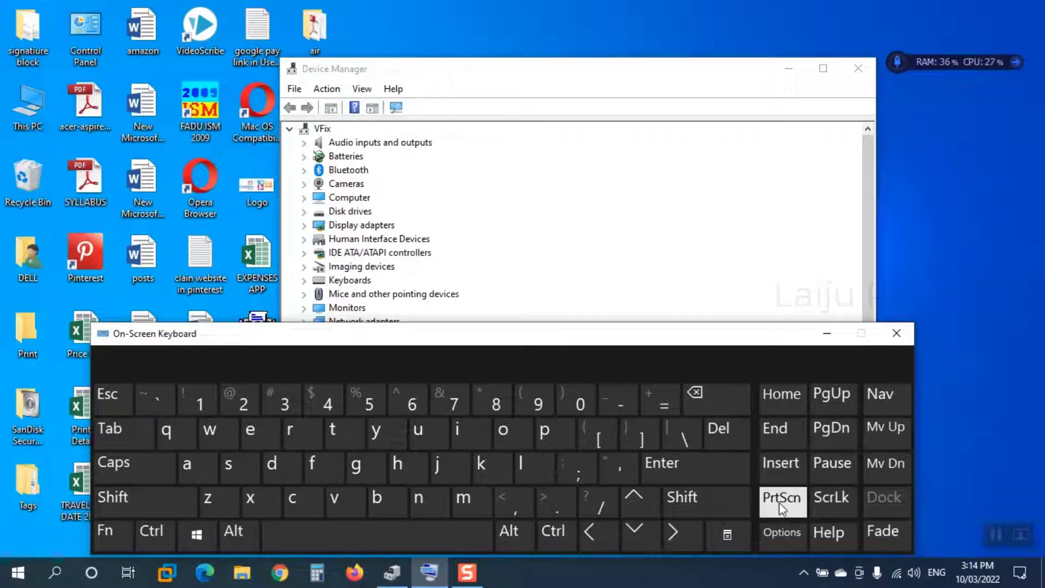
mouse_move(782, 507)
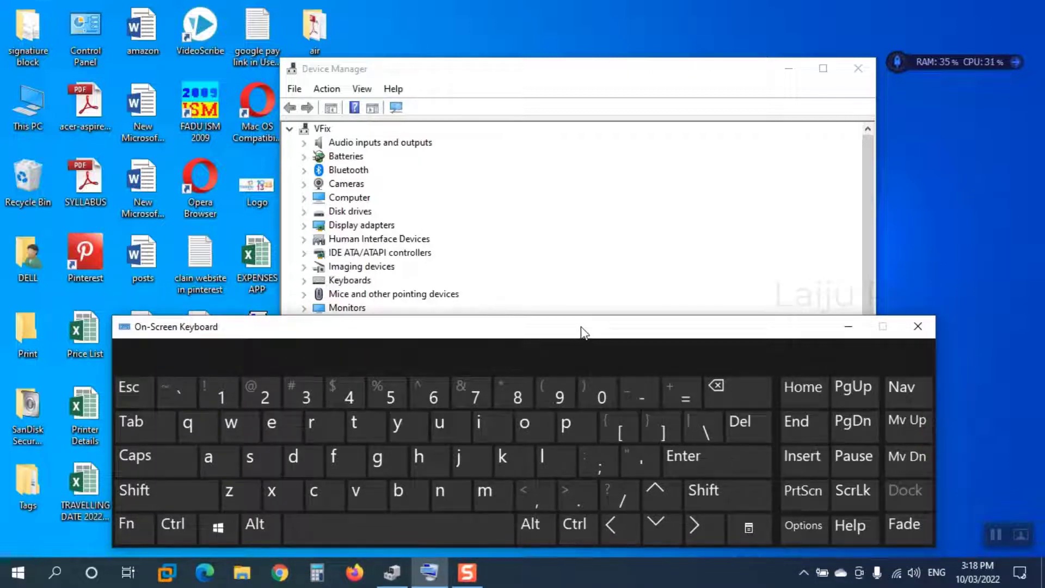
mouse_move(582, 175)
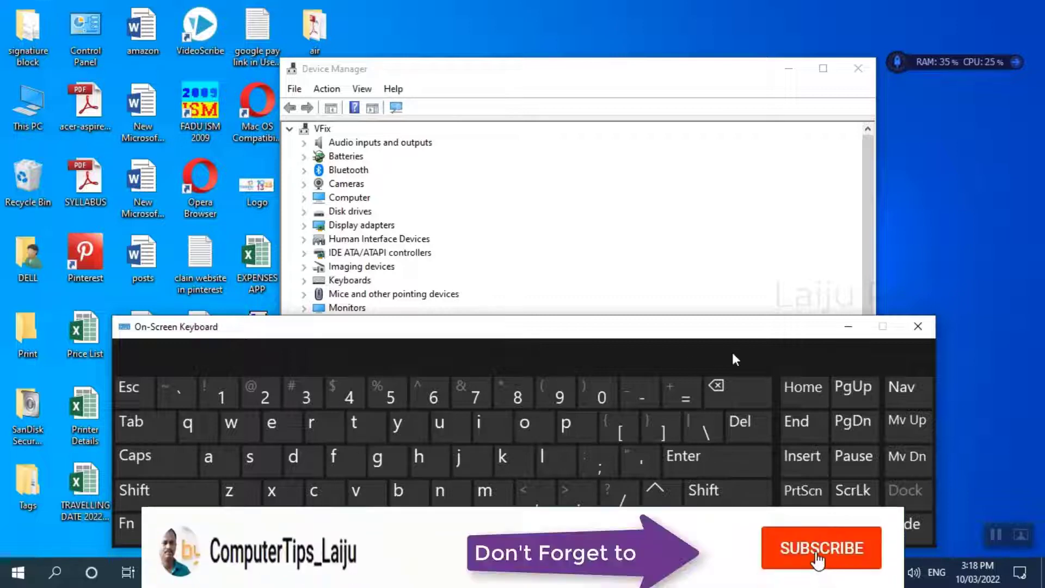
left_click(820, 548)
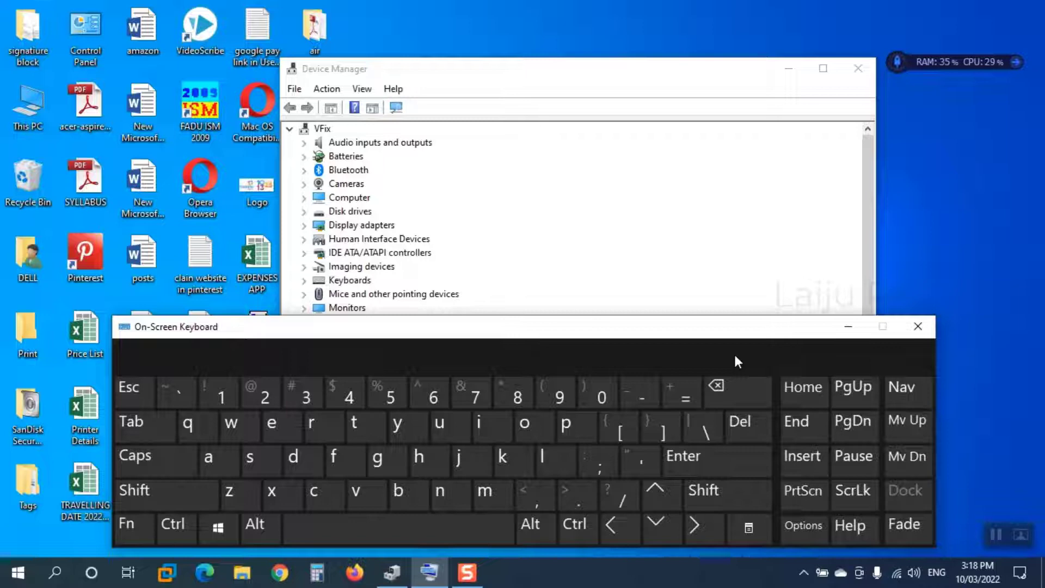
mouse_move(743, 235)
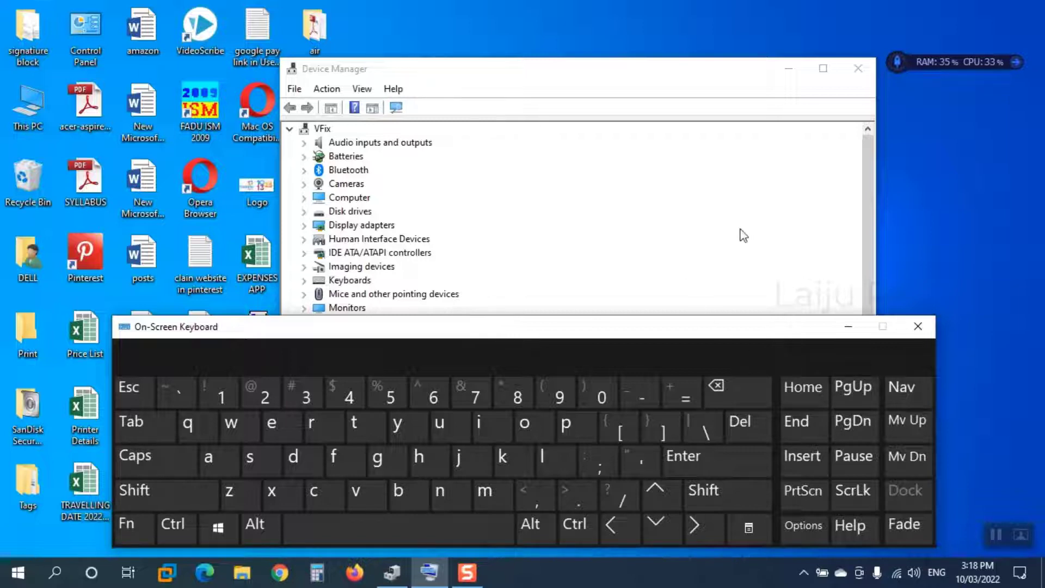
Press Windows+PrtScn on the On-Screen Keyboard to save a full-screen capture
left_click(217, 526)
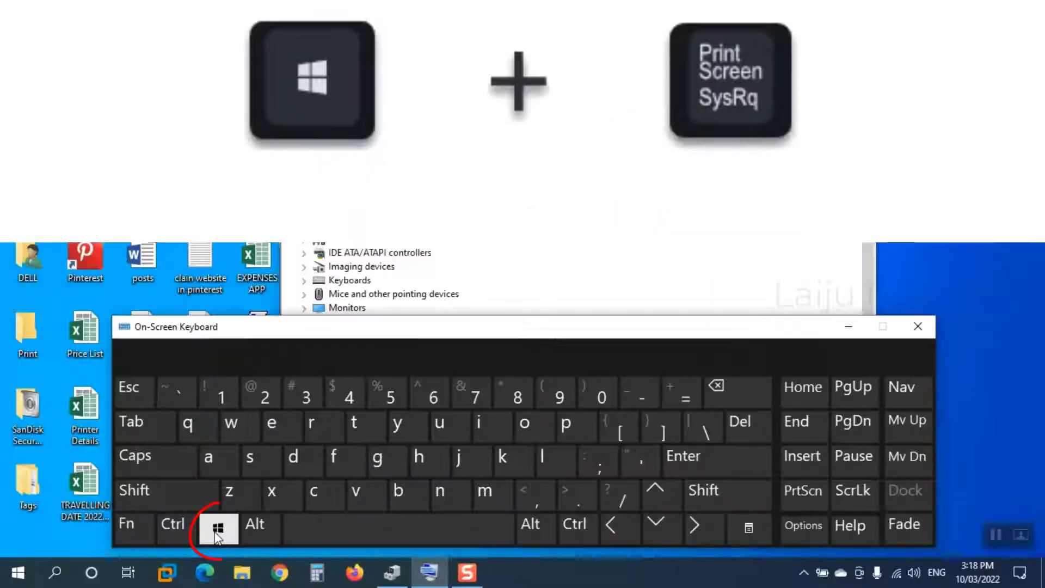
left_click(218, 530)
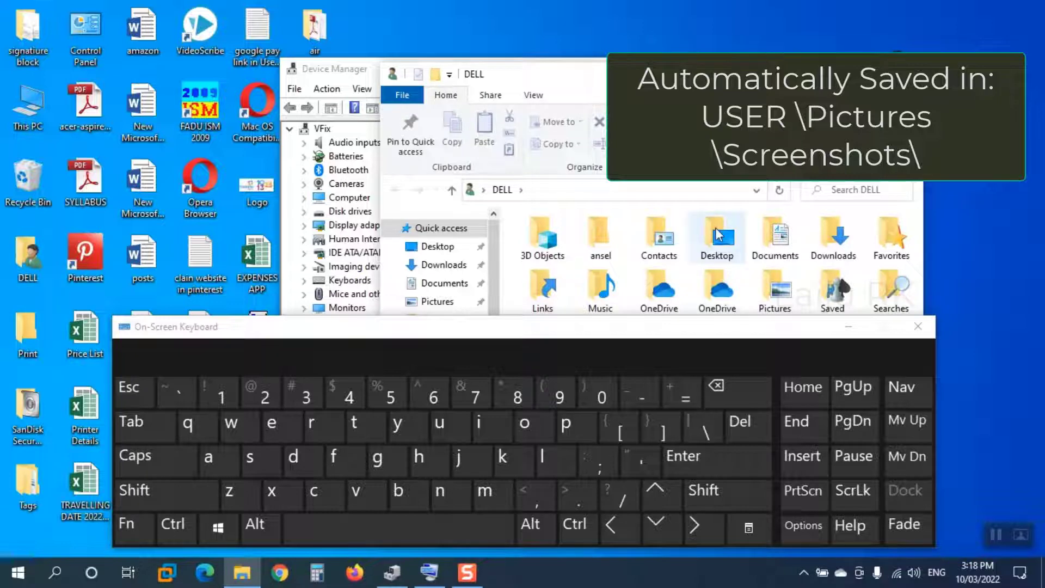
mouse_move(774, 291)
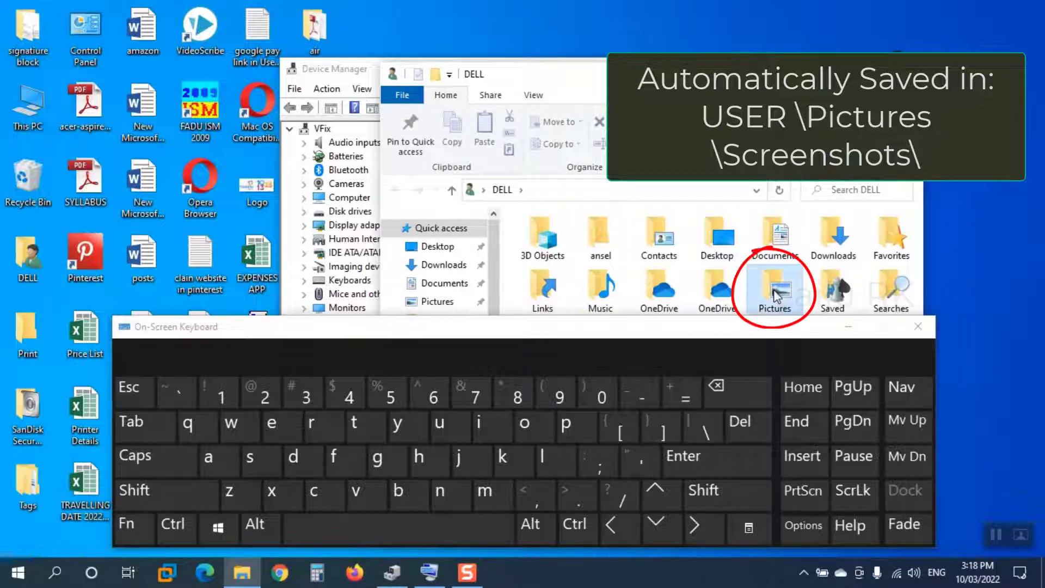
Open the Pictures folder in File Explorer
double_click(774, 291)
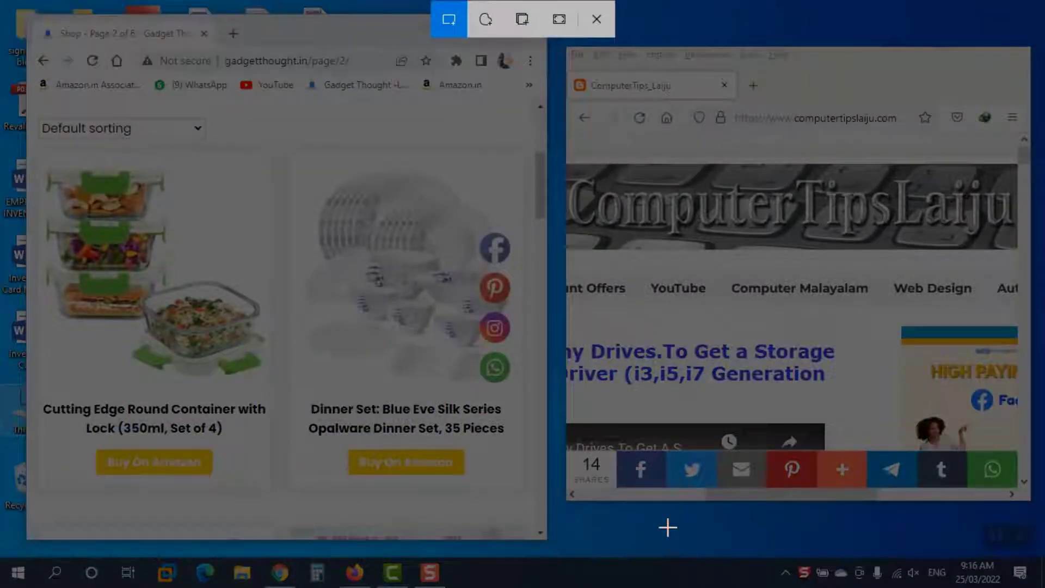
Show the Snip & Sketch snipping bar with Rectangular, Freeform and Window Snip
left_click(448, 19)
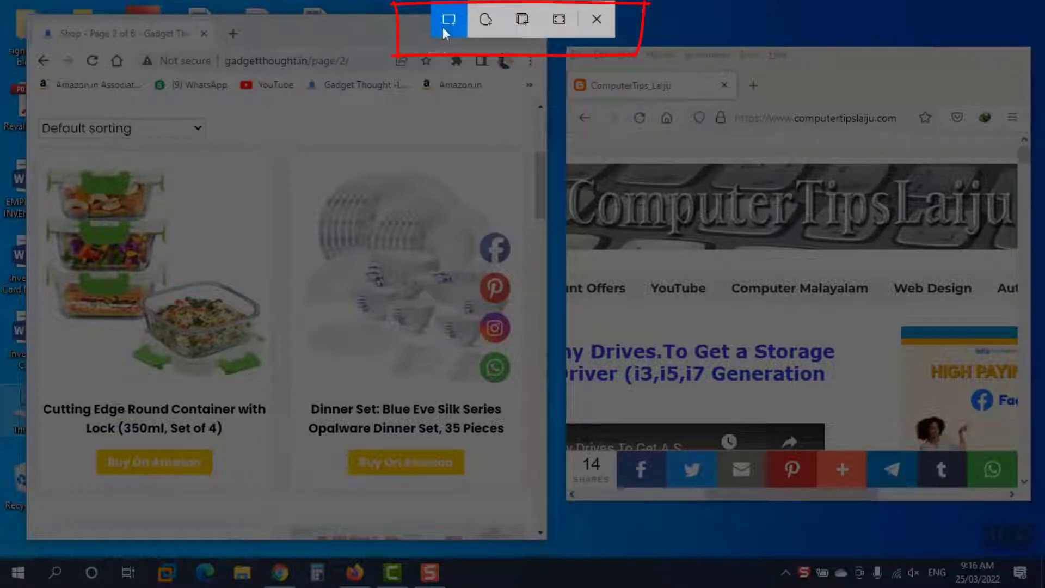
mouse_move(448, 18)
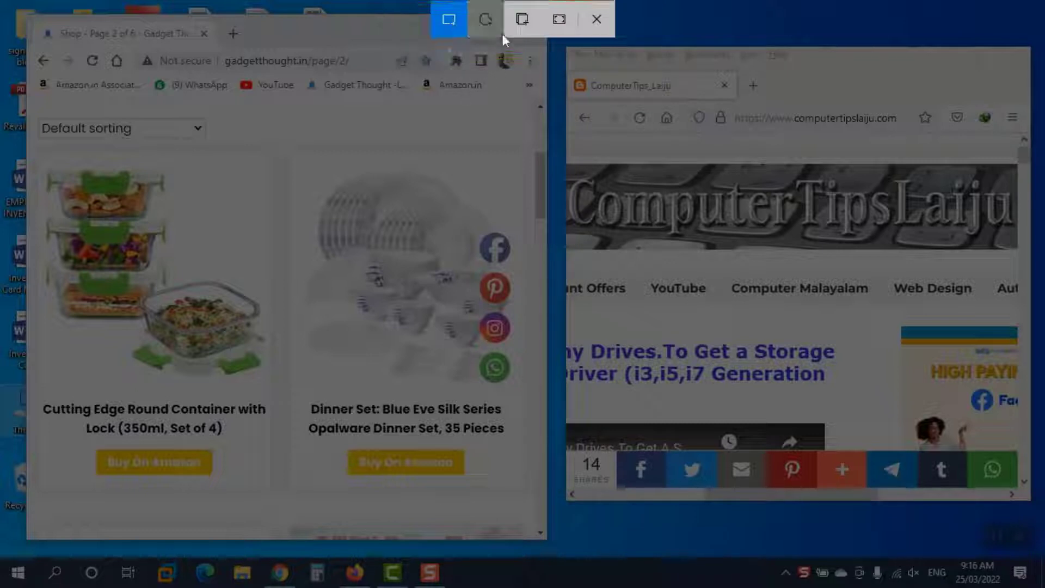
mouse_move(485, 18)
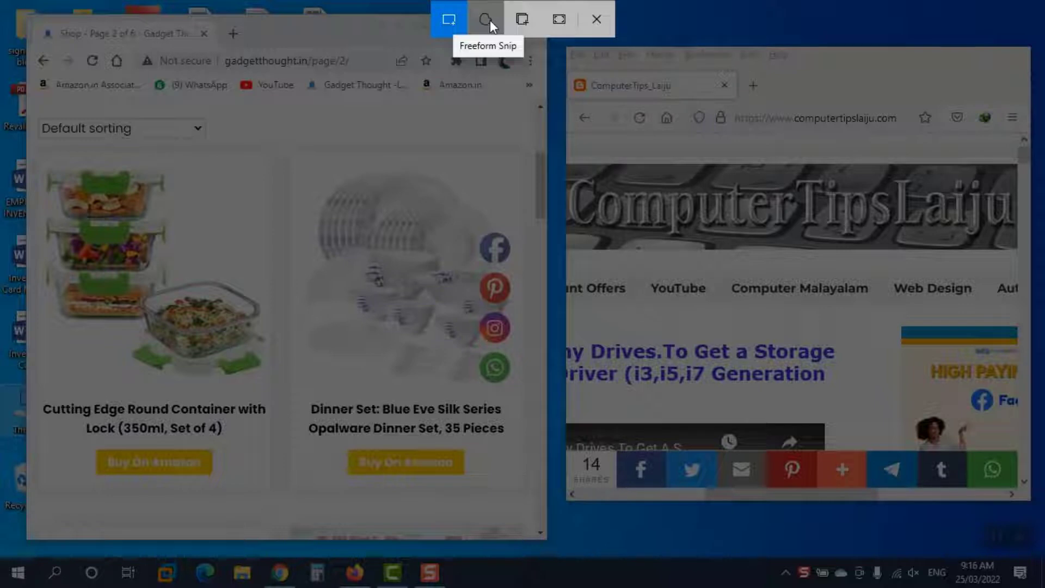
mouse_move(522, 18)
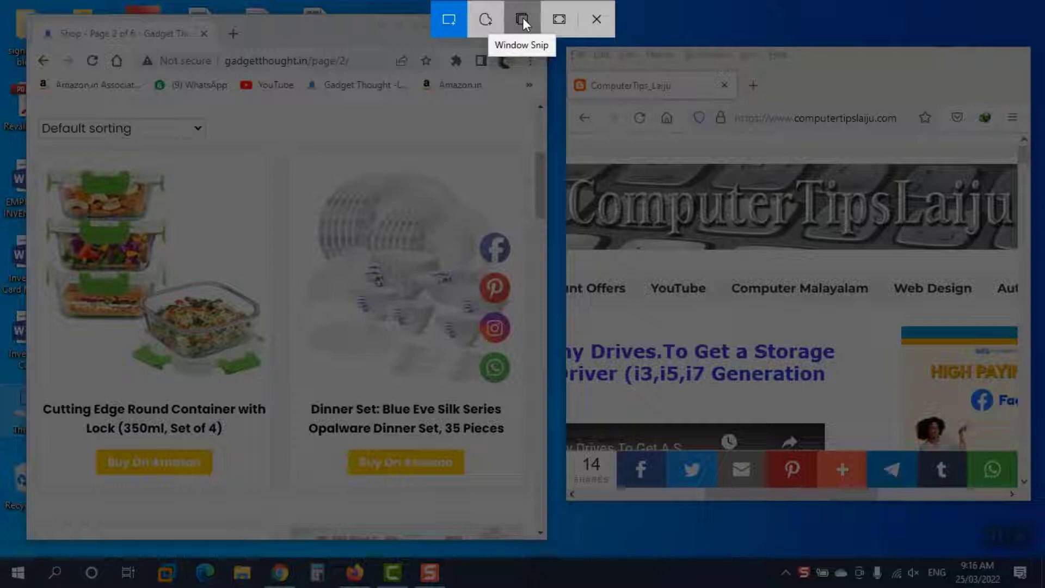
mouse_move(559, 18)
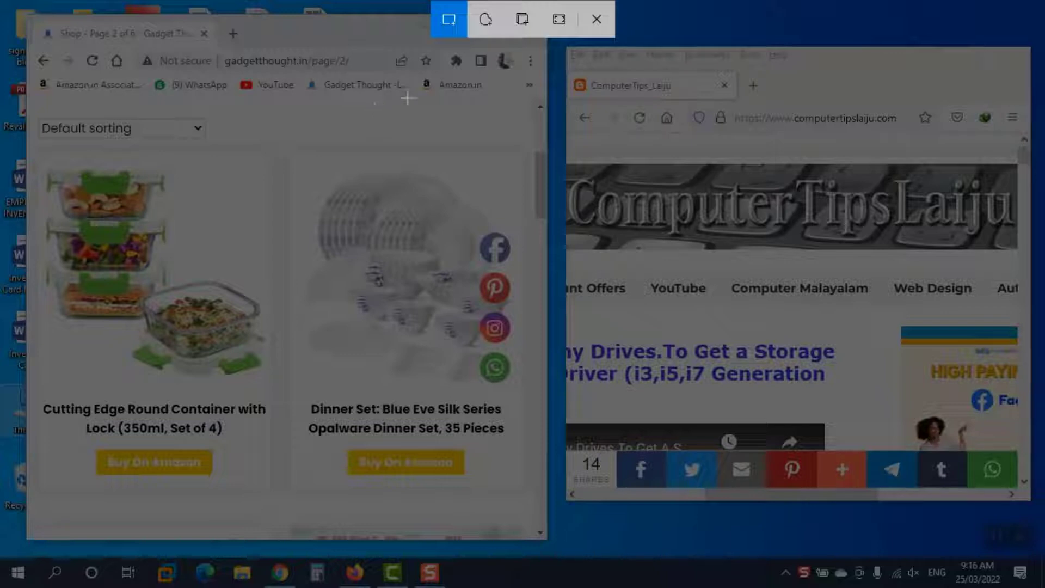
mouse_move(448, 19)
type("winw")
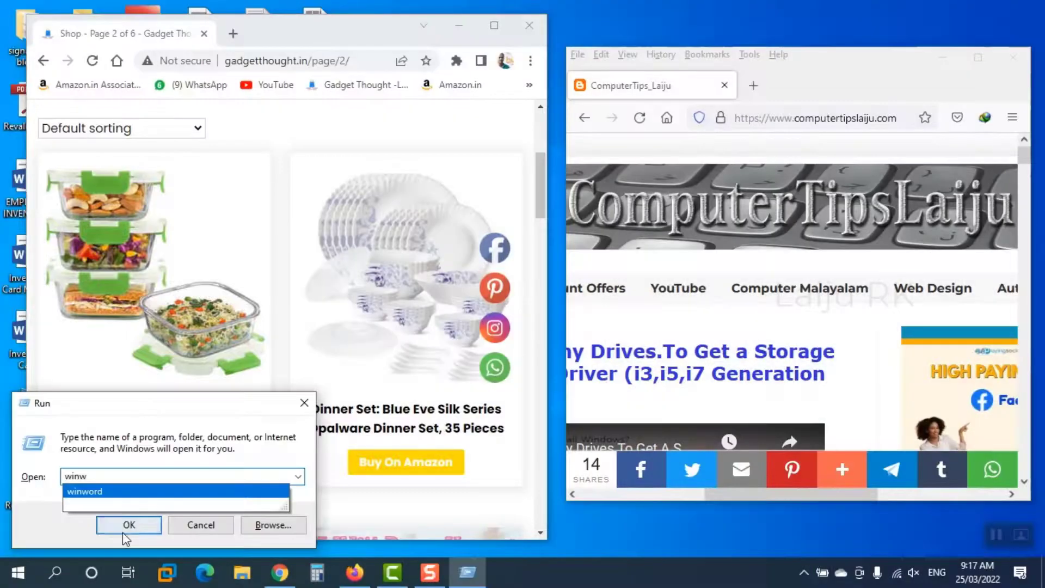
Launch Word, create a blank document and paste the screenshot as a picture
left_click(128, 525)
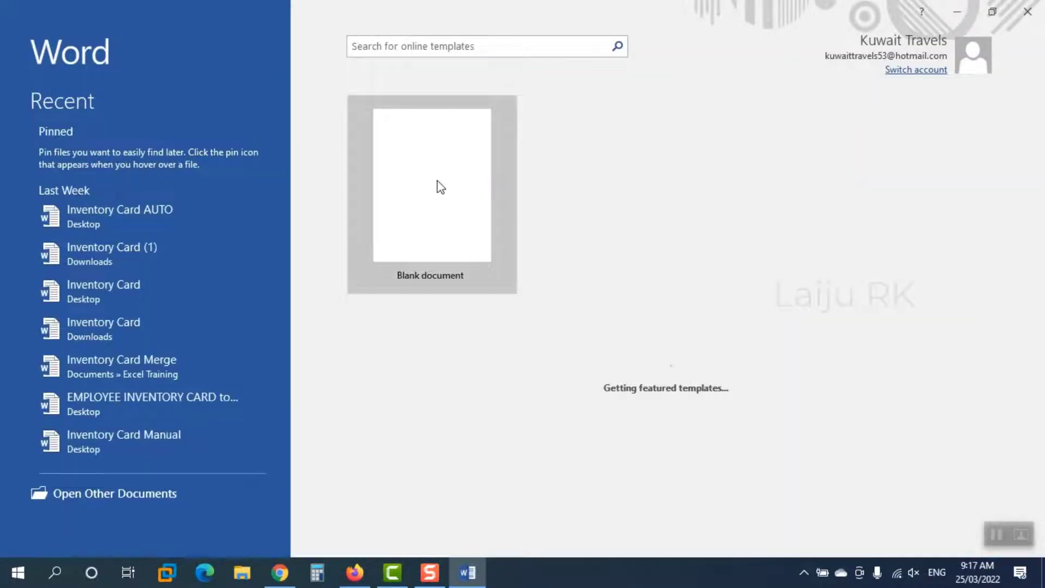
left_click(431, 184)
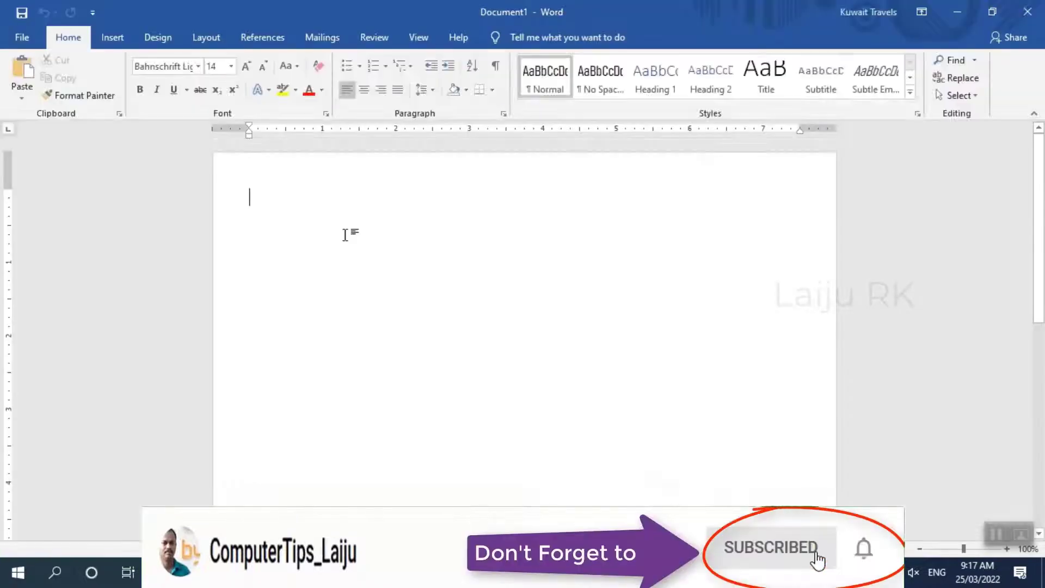
right_click(250, 196)
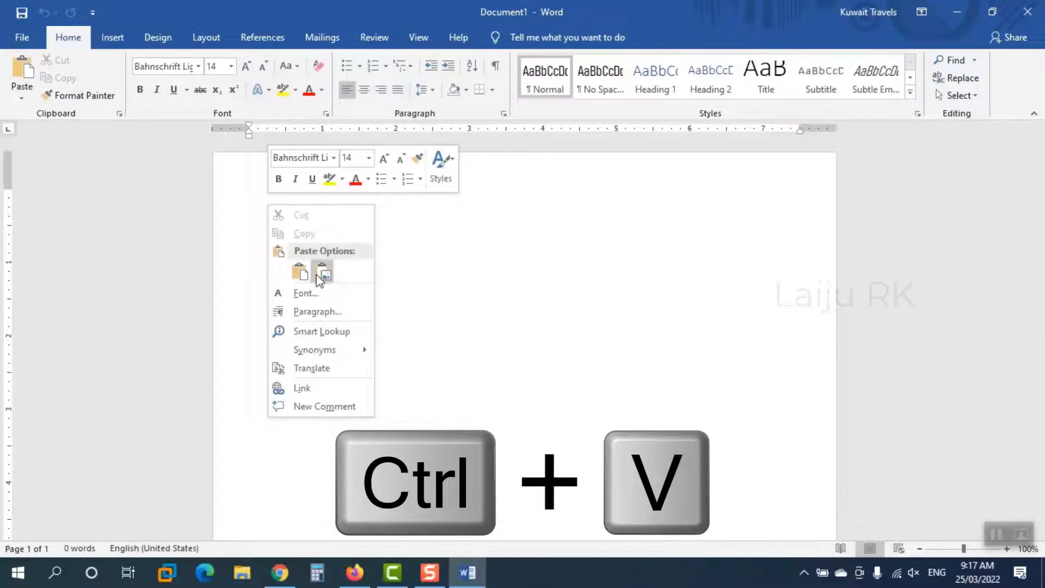
left_click(322, 271)
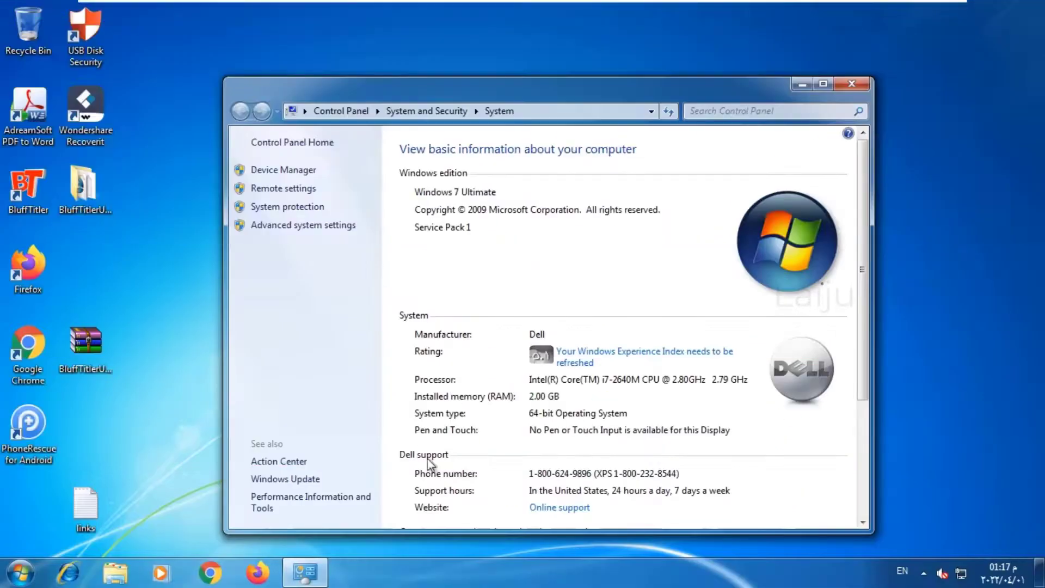
Search the Start menu for 'snip' to find Snipping Tool
left_click(19, 572)
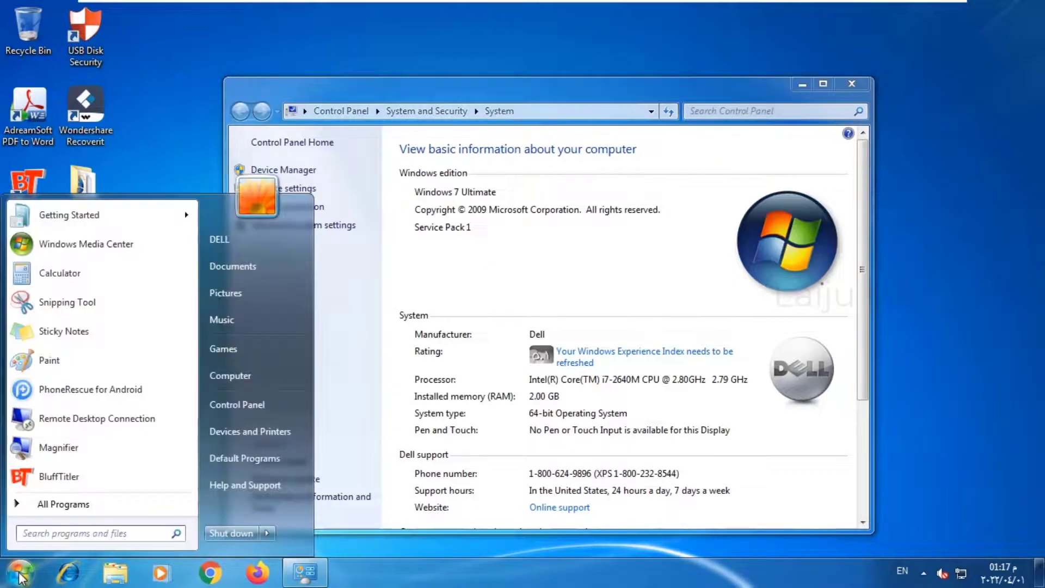
left_click(97, 532)
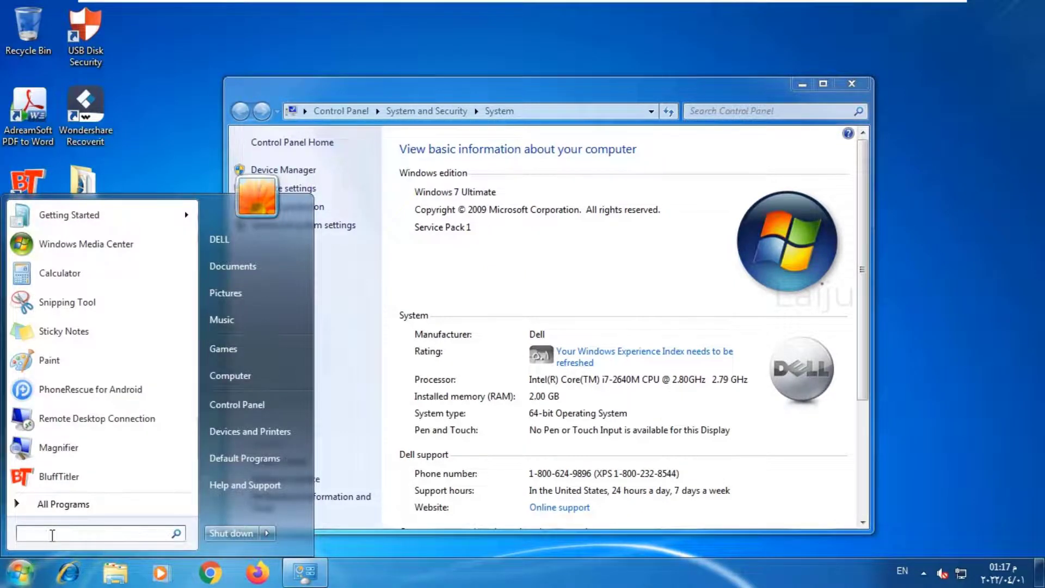
mouse_move(67, 302)
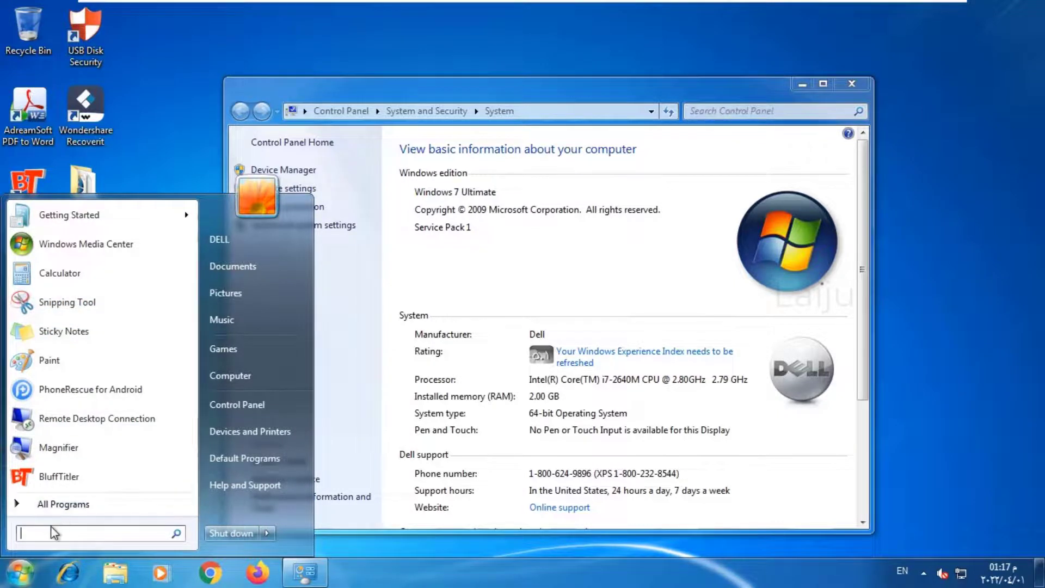
type("sni")
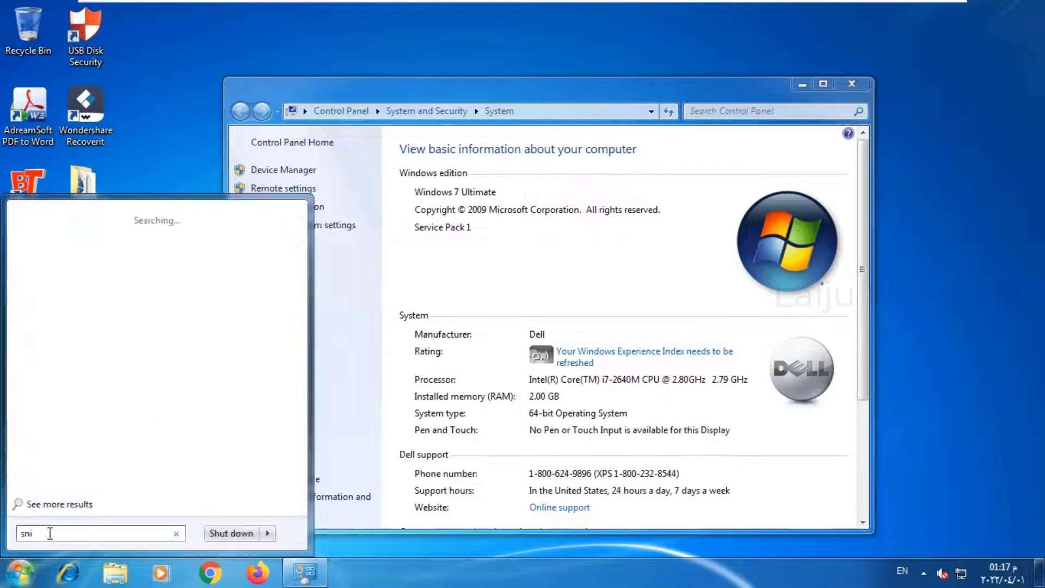
type("p")
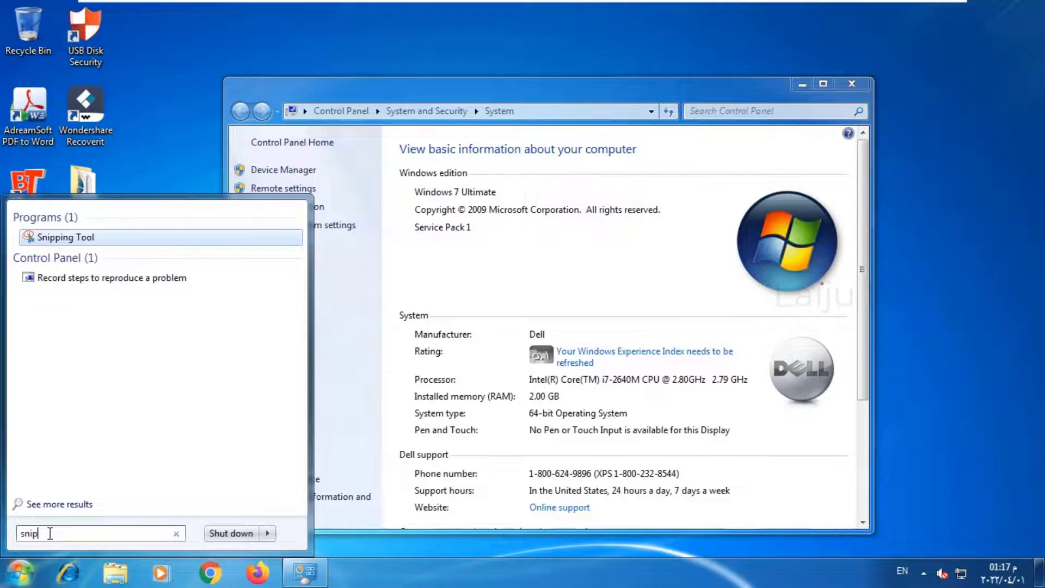
mouse_move(65, 237)
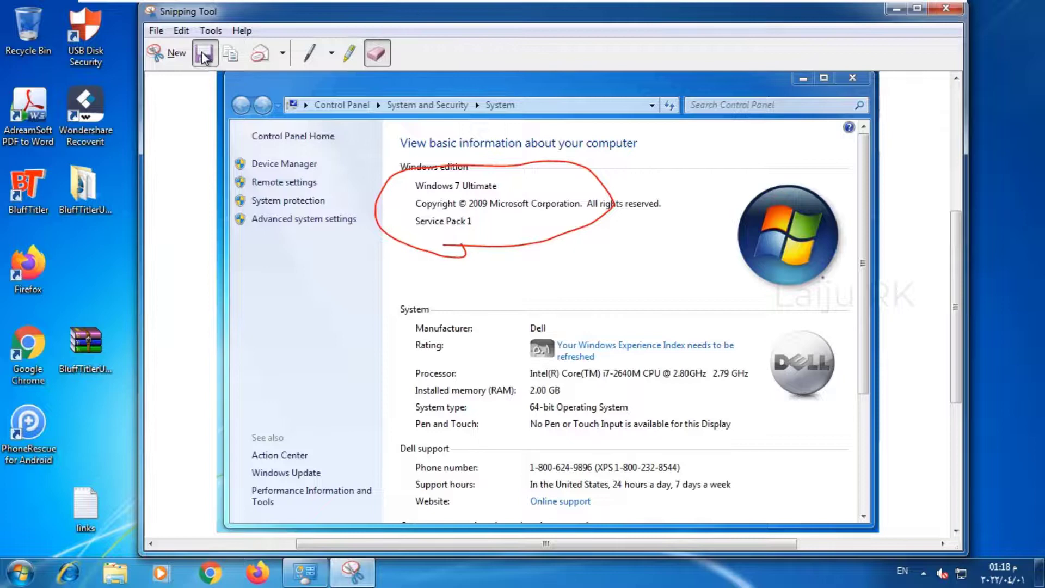
Save the annotated snip to the Desktop as Capture.jpg
left_click(205, 52)
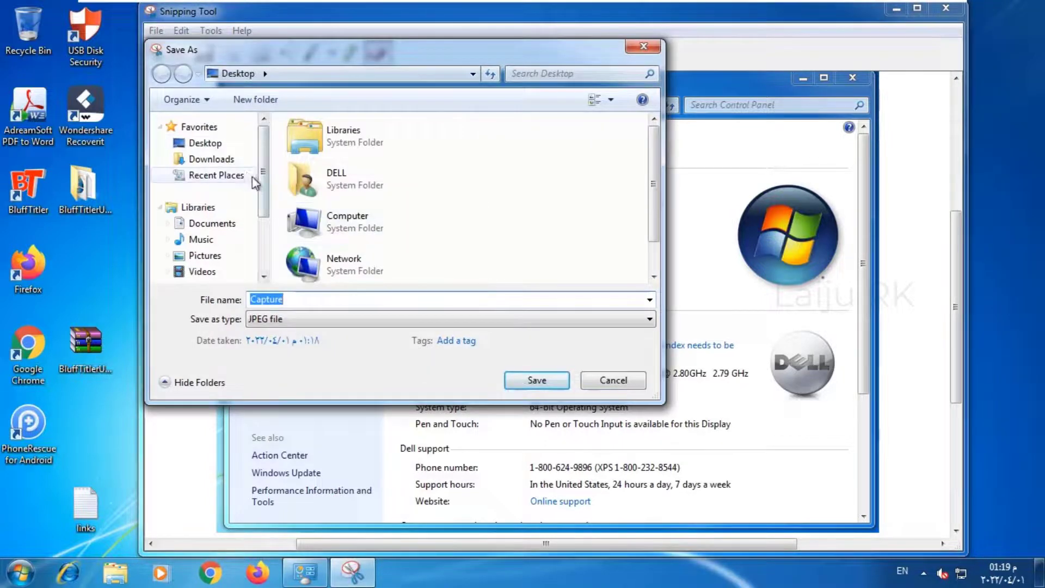
left_click(205, 143)
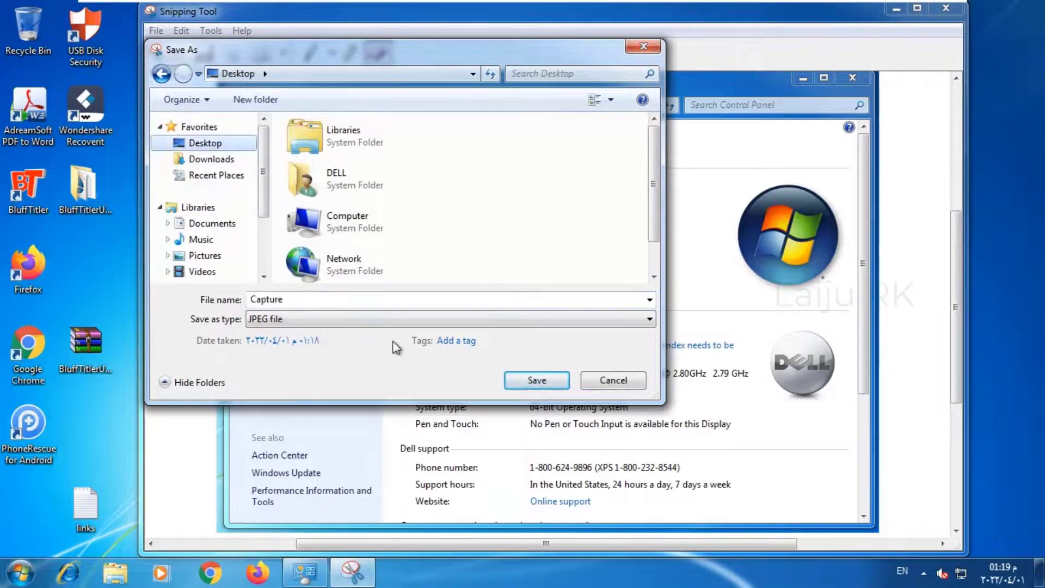
left_click(536, 380)
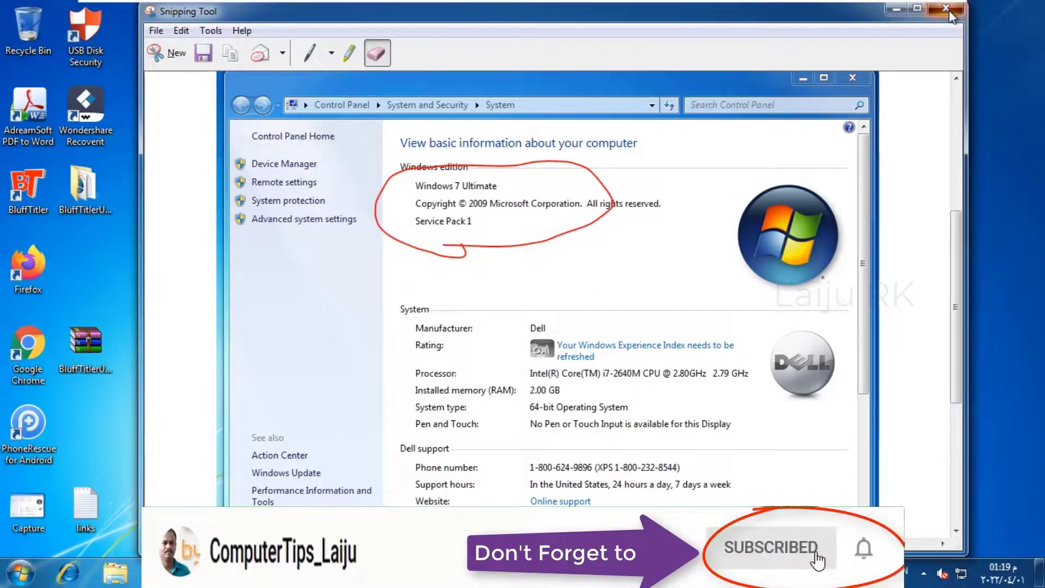
Close Snipping Tool and the System window, then open Capture.jpg in Photo Viewer
left_click(947, 9)
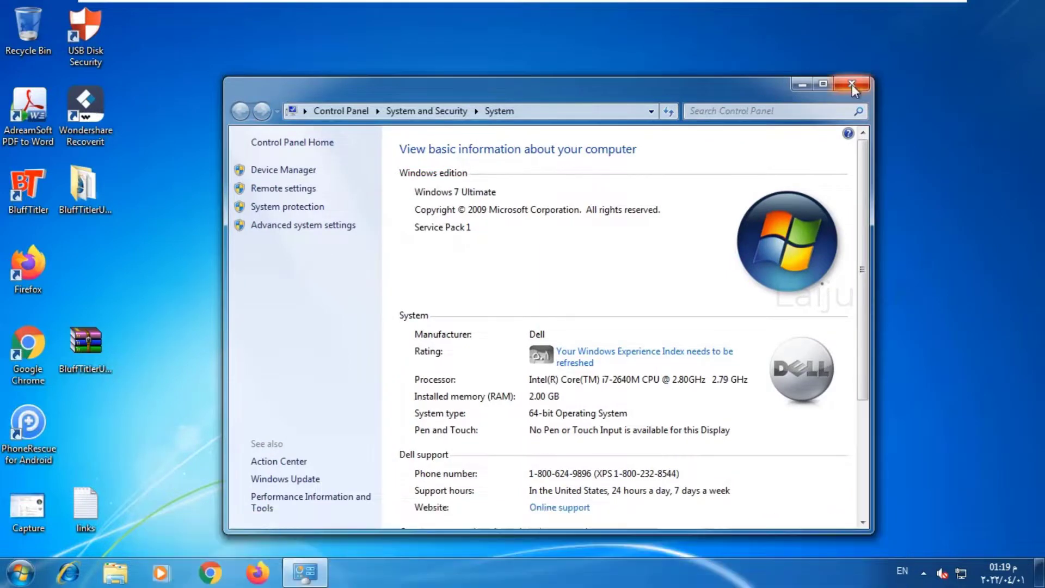
left_click(852, 85)
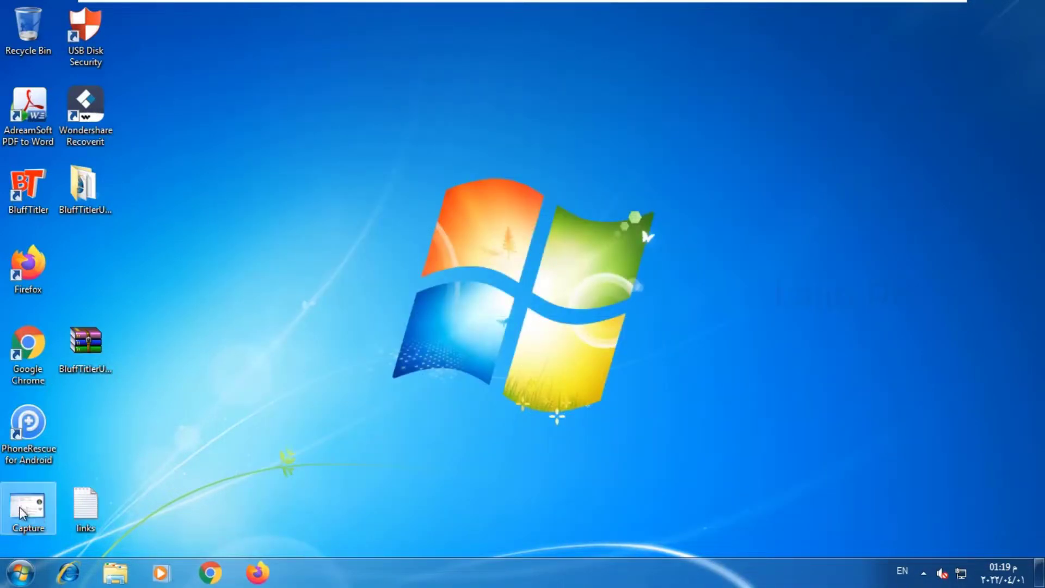
double_click(28, 508)
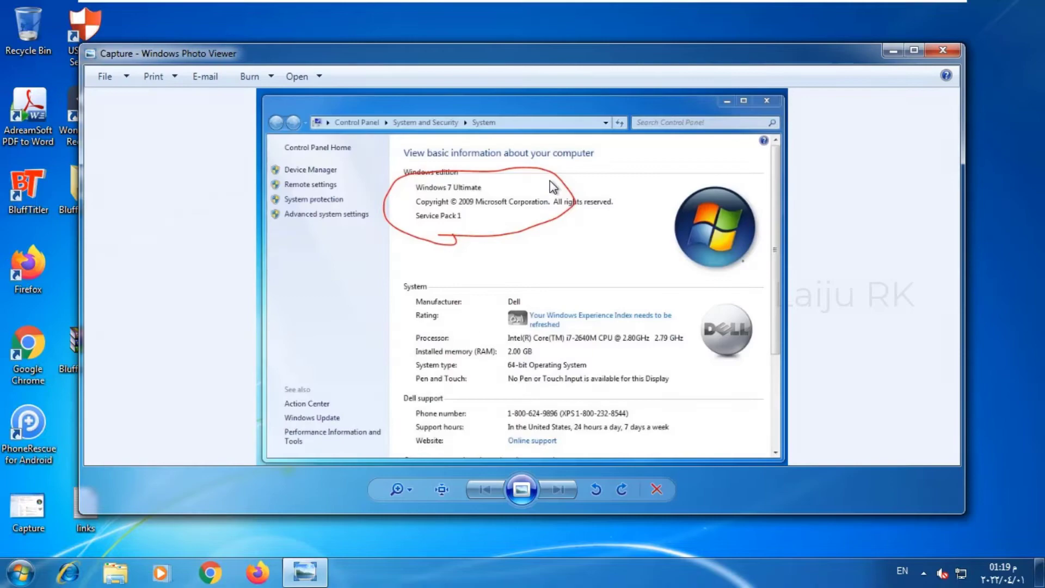